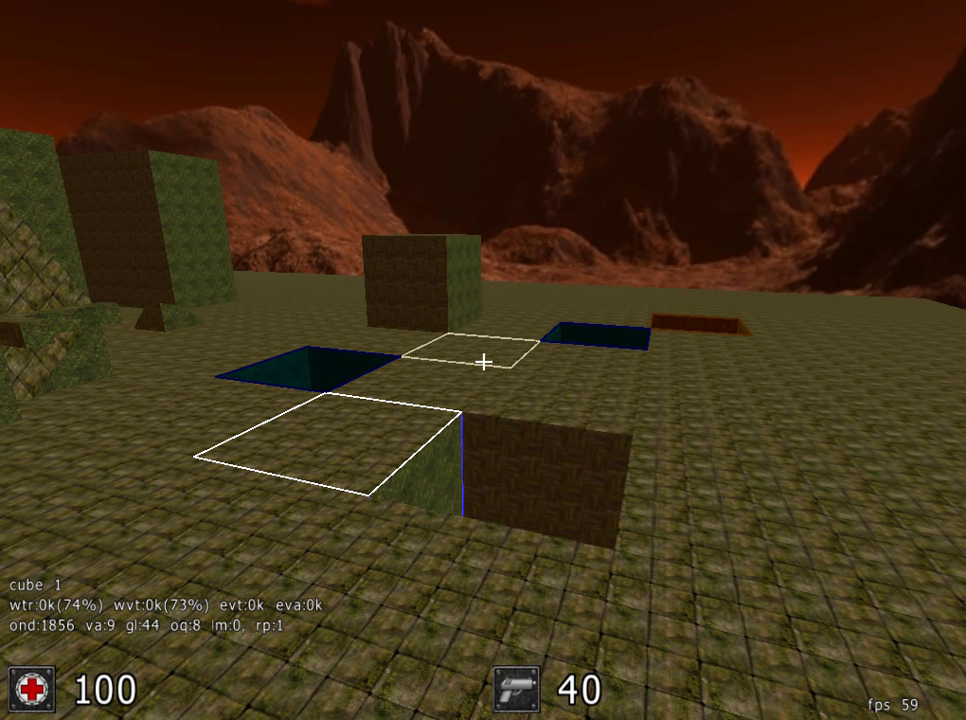
# Reach the edit menu's ents page listing light, teleport and pickup entities
pyautogui.press('Escape')
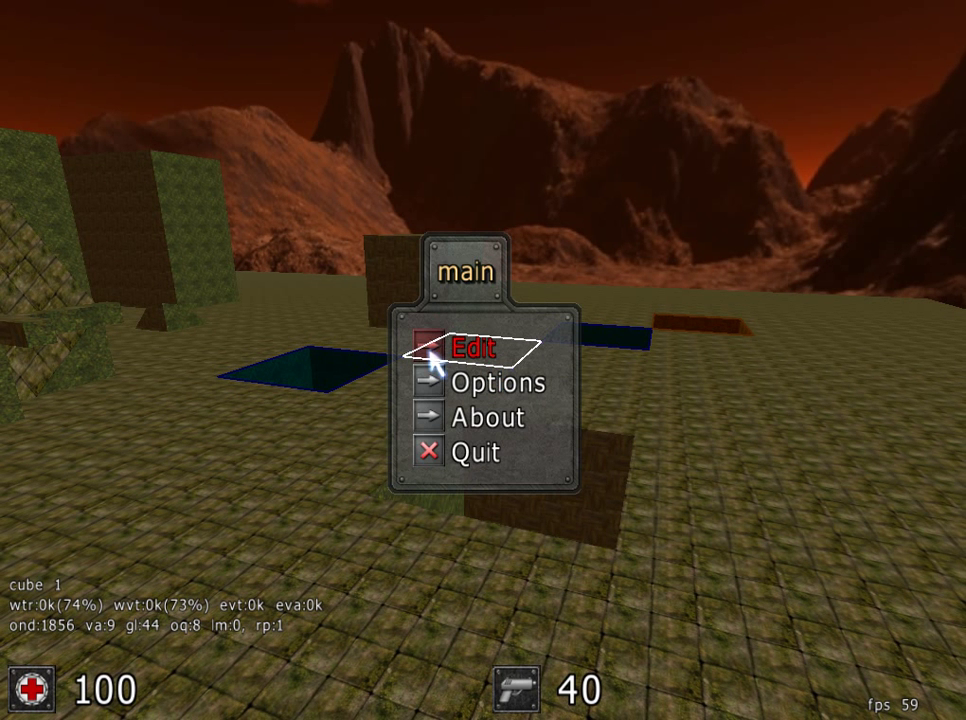
pyautogui.click(476, 346)
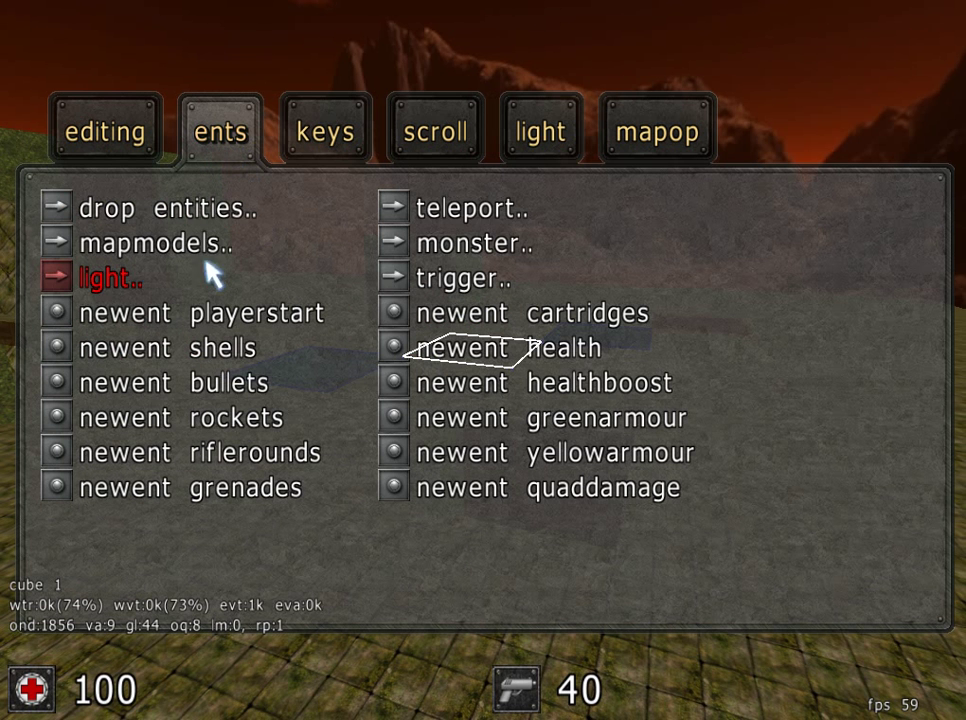
# Place a sun light of unlimited radius with warm colour 255 200 100
pyautogui.click(112, 276)
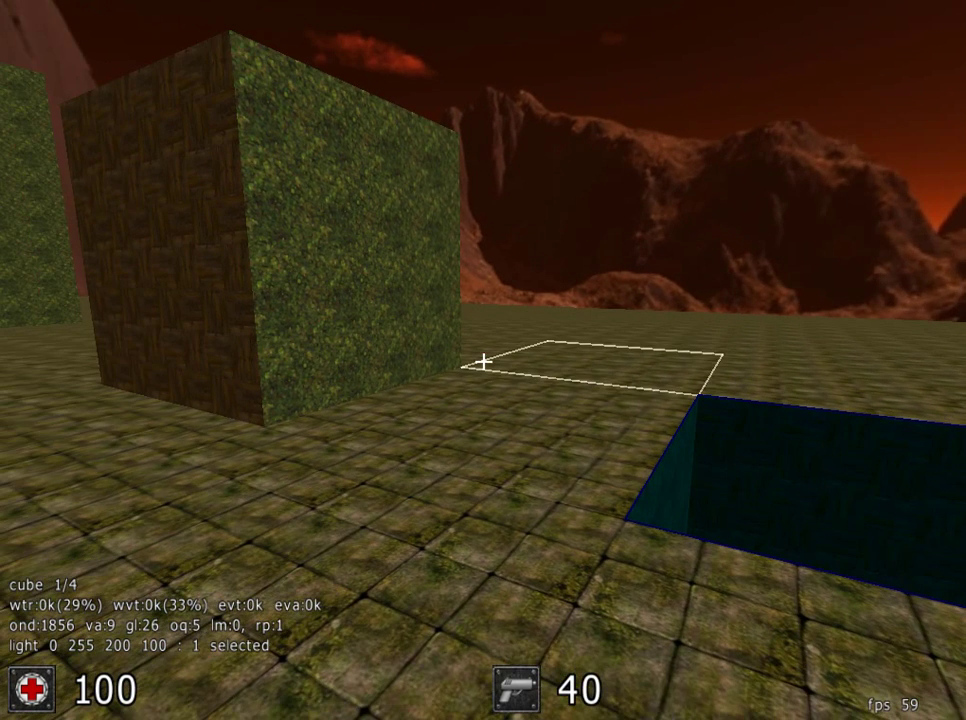
# Run /calclight from the console so the sun casts shadows across the level
pyautogui.press('t')
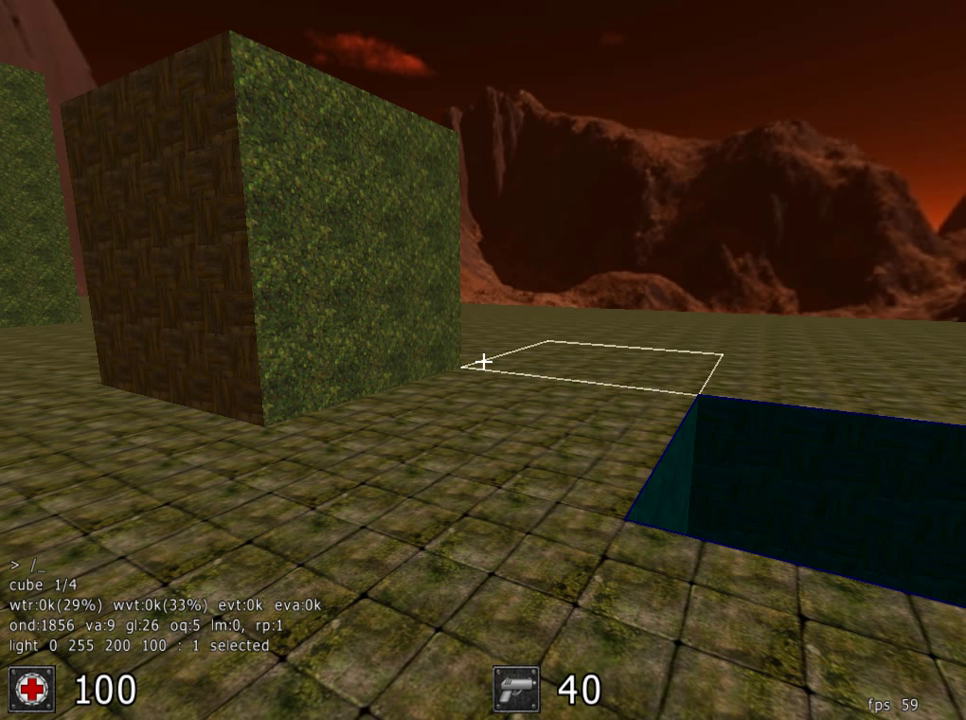
pyautogui.write('/calcli')
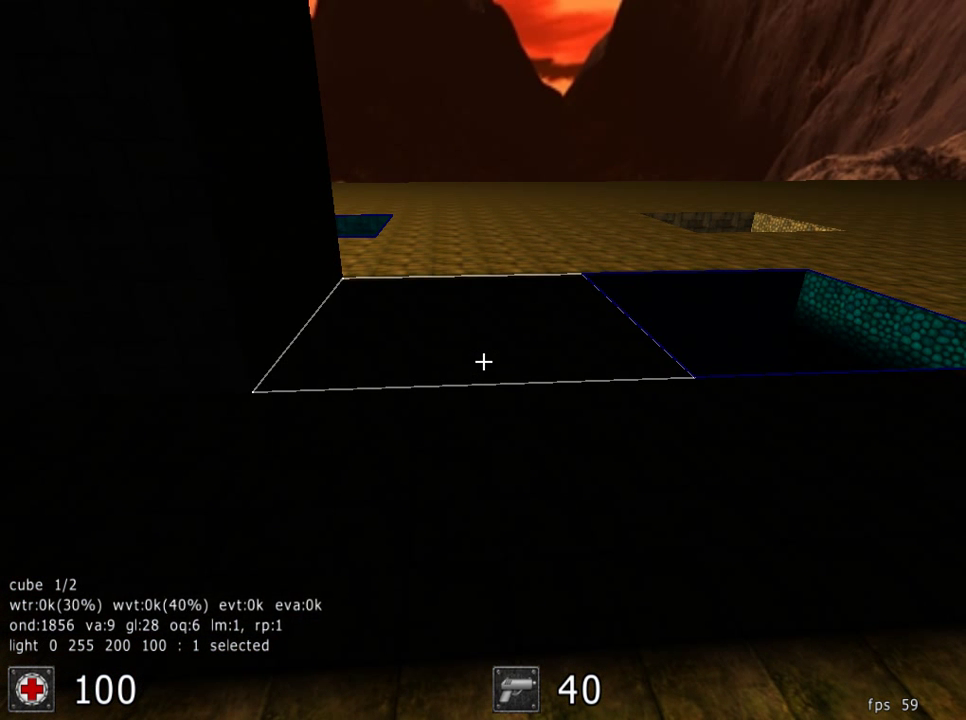
# Place a second light near the blocks with radius 128 and pale green colour 192 255 192
pyautogui.press('Escape')
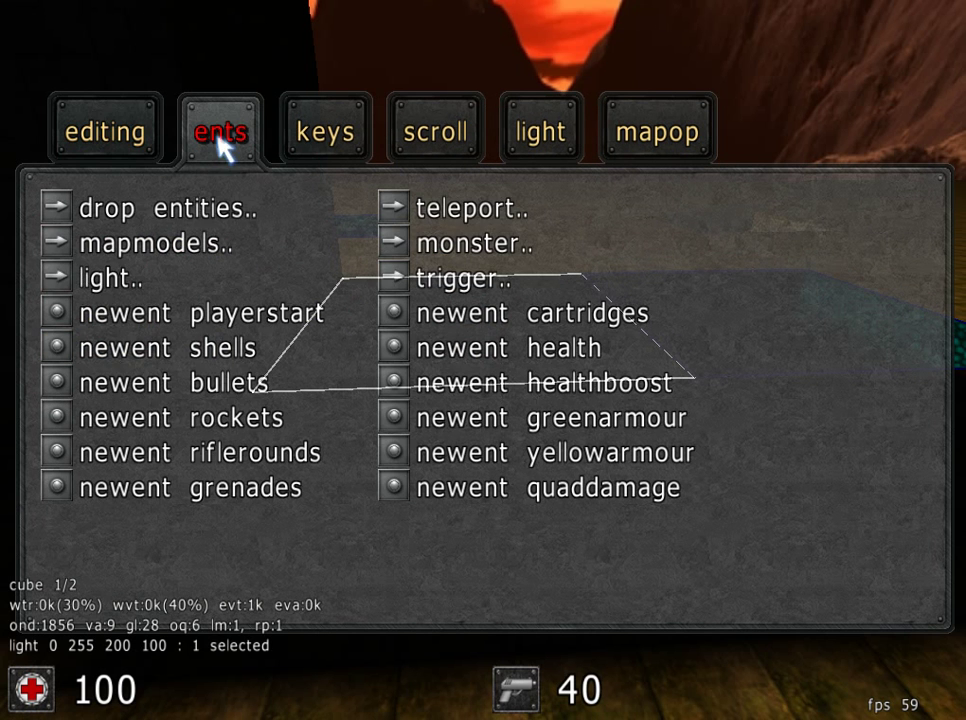
pyautogui.click(110, 276)
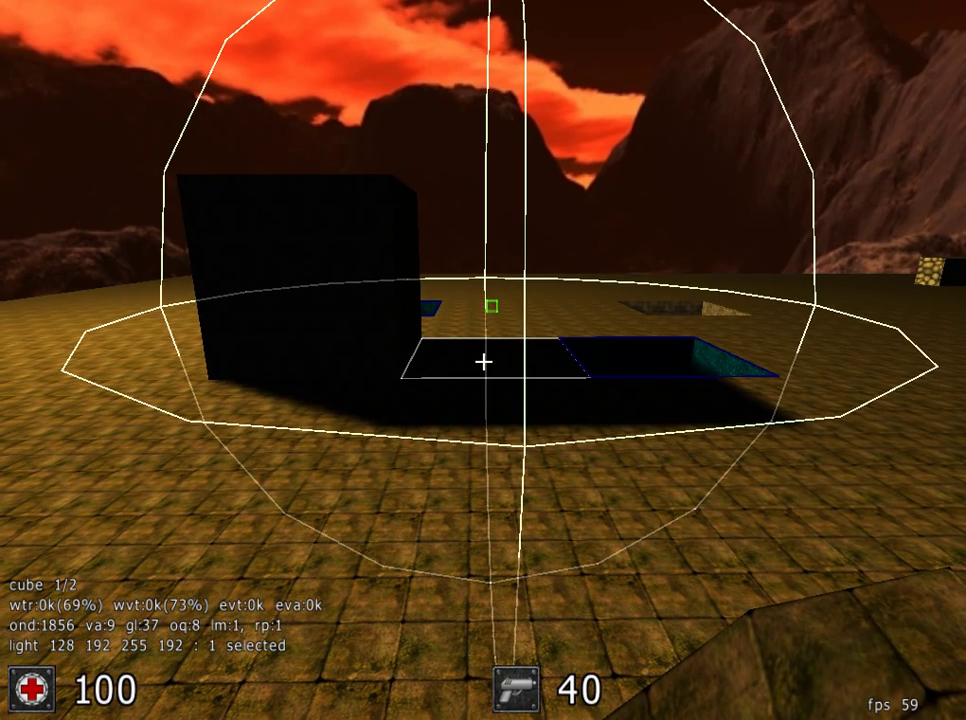
# Begin entering /calclight in the console to include the green light in the shadows
pyautogui.write('/ca')
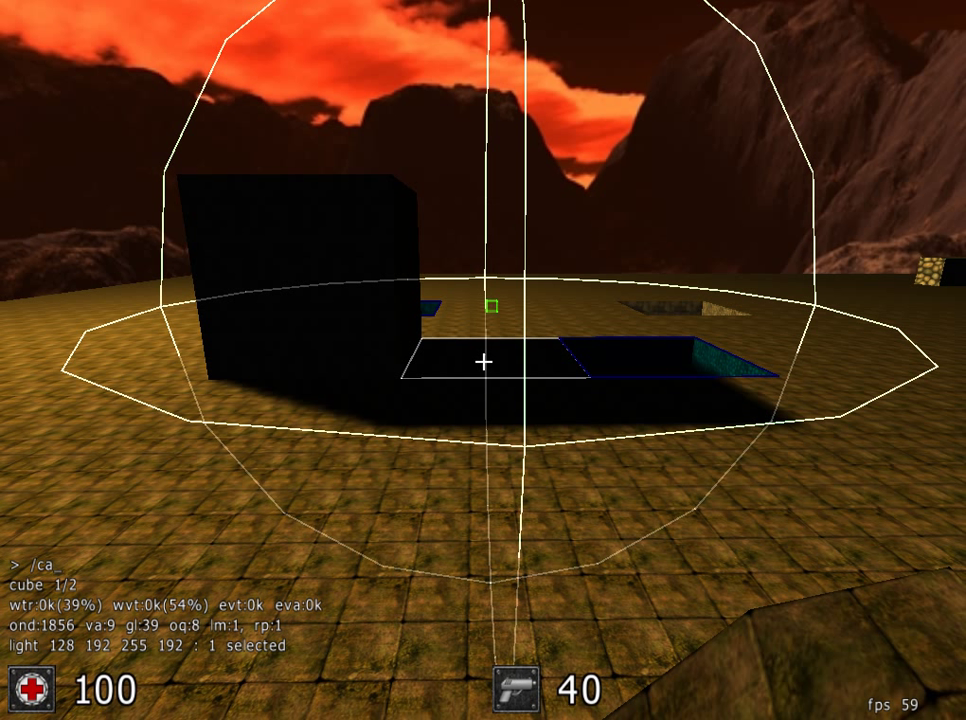
pyautogui.write('lcli')
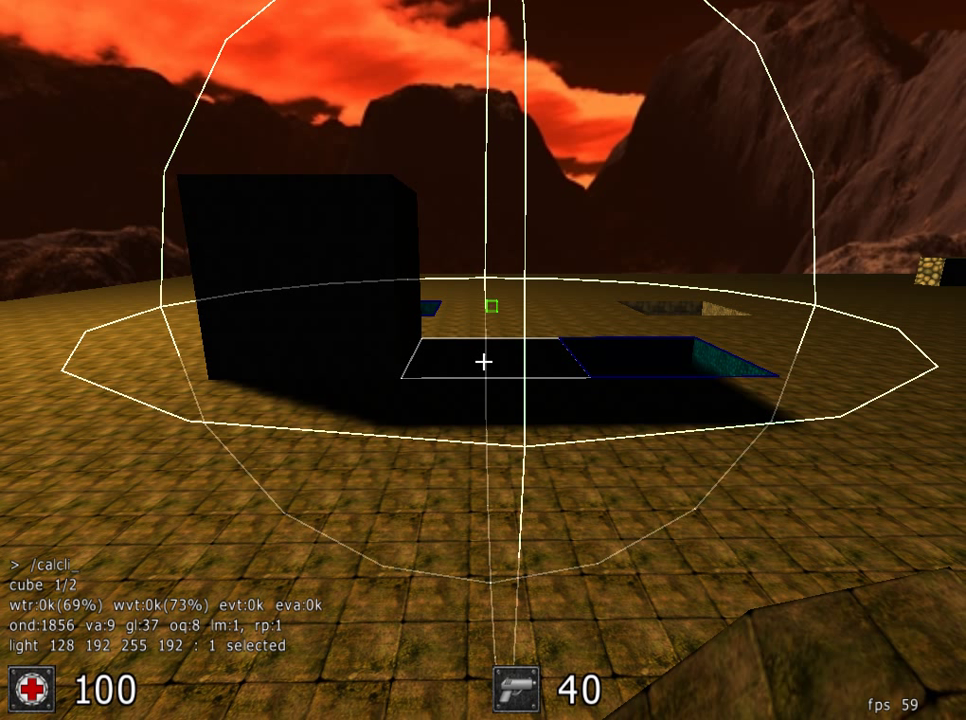